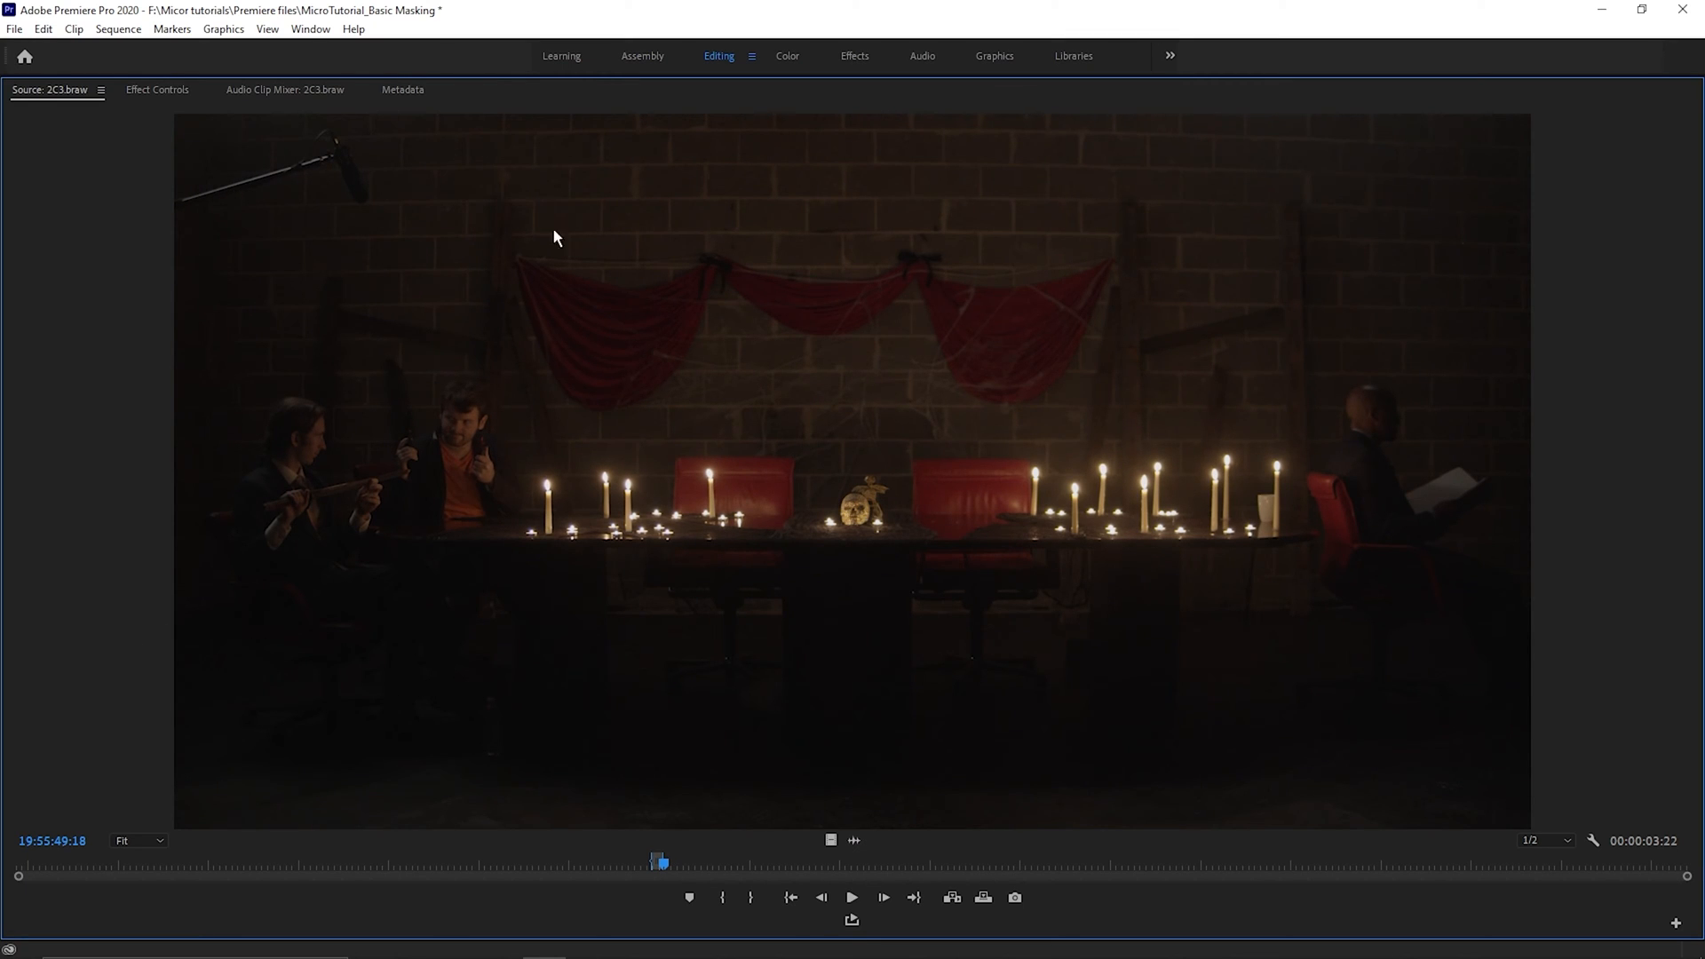
pyautogui.moveTo(569, 369)
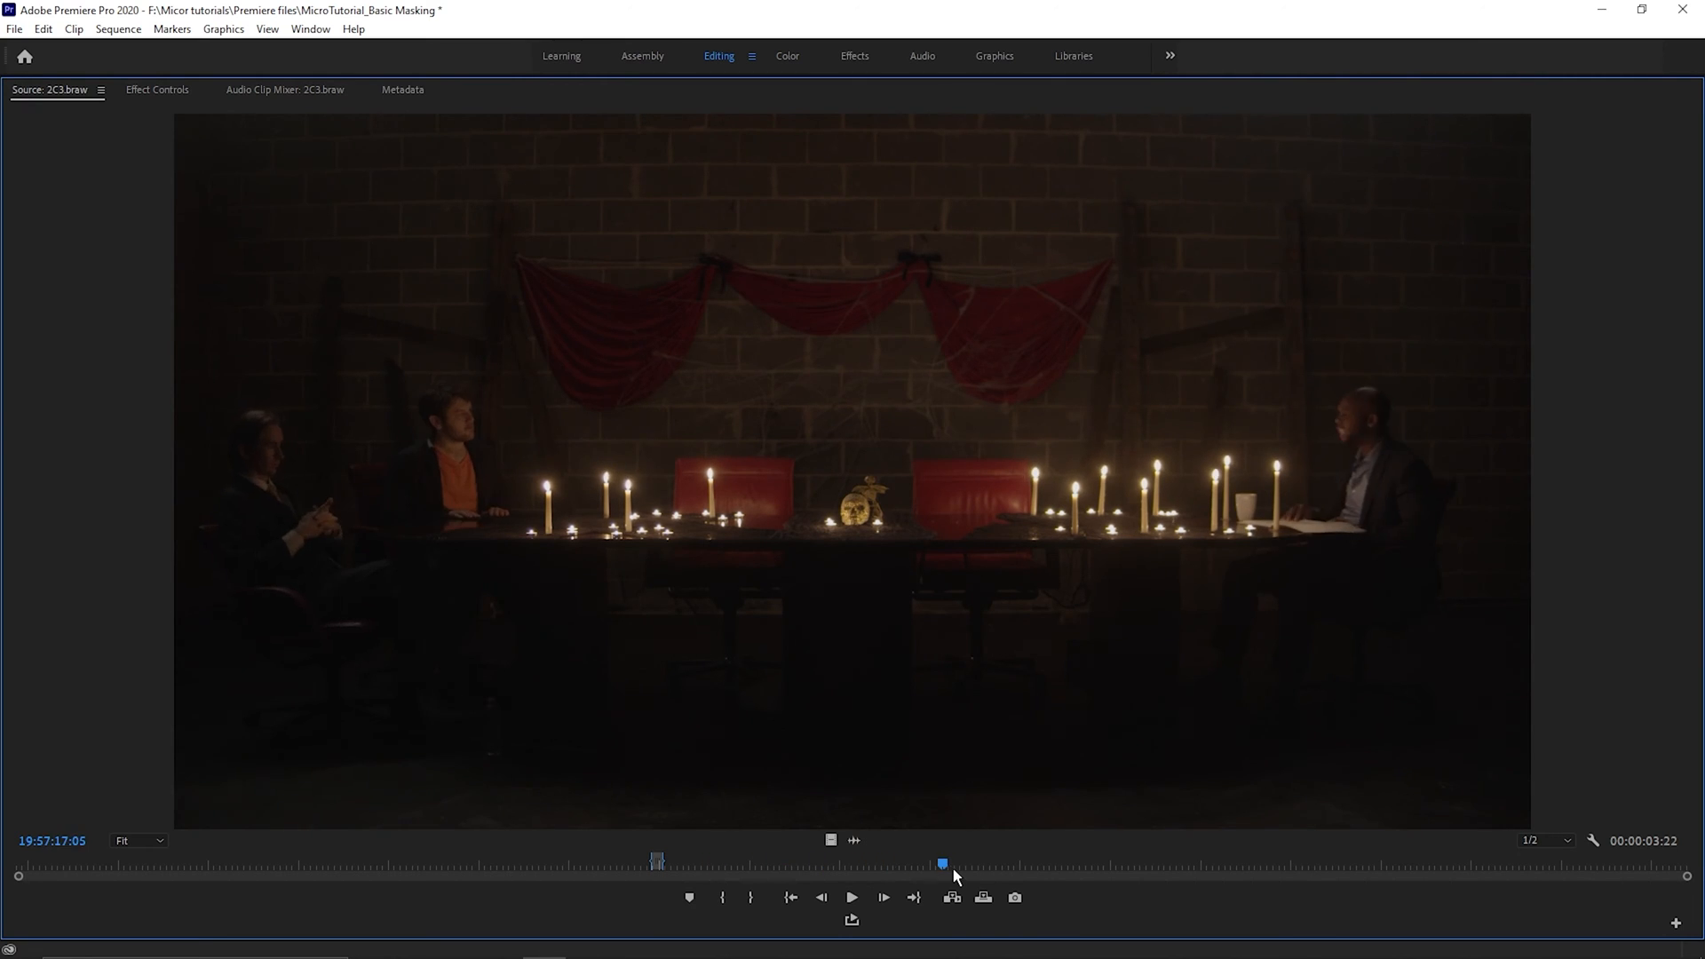
# Scrub 2C3.braw to a later frame where the boom mic is out of shot
pyautogui.moveTo(941, 865); pyautogui.dragTo(1167, 865)
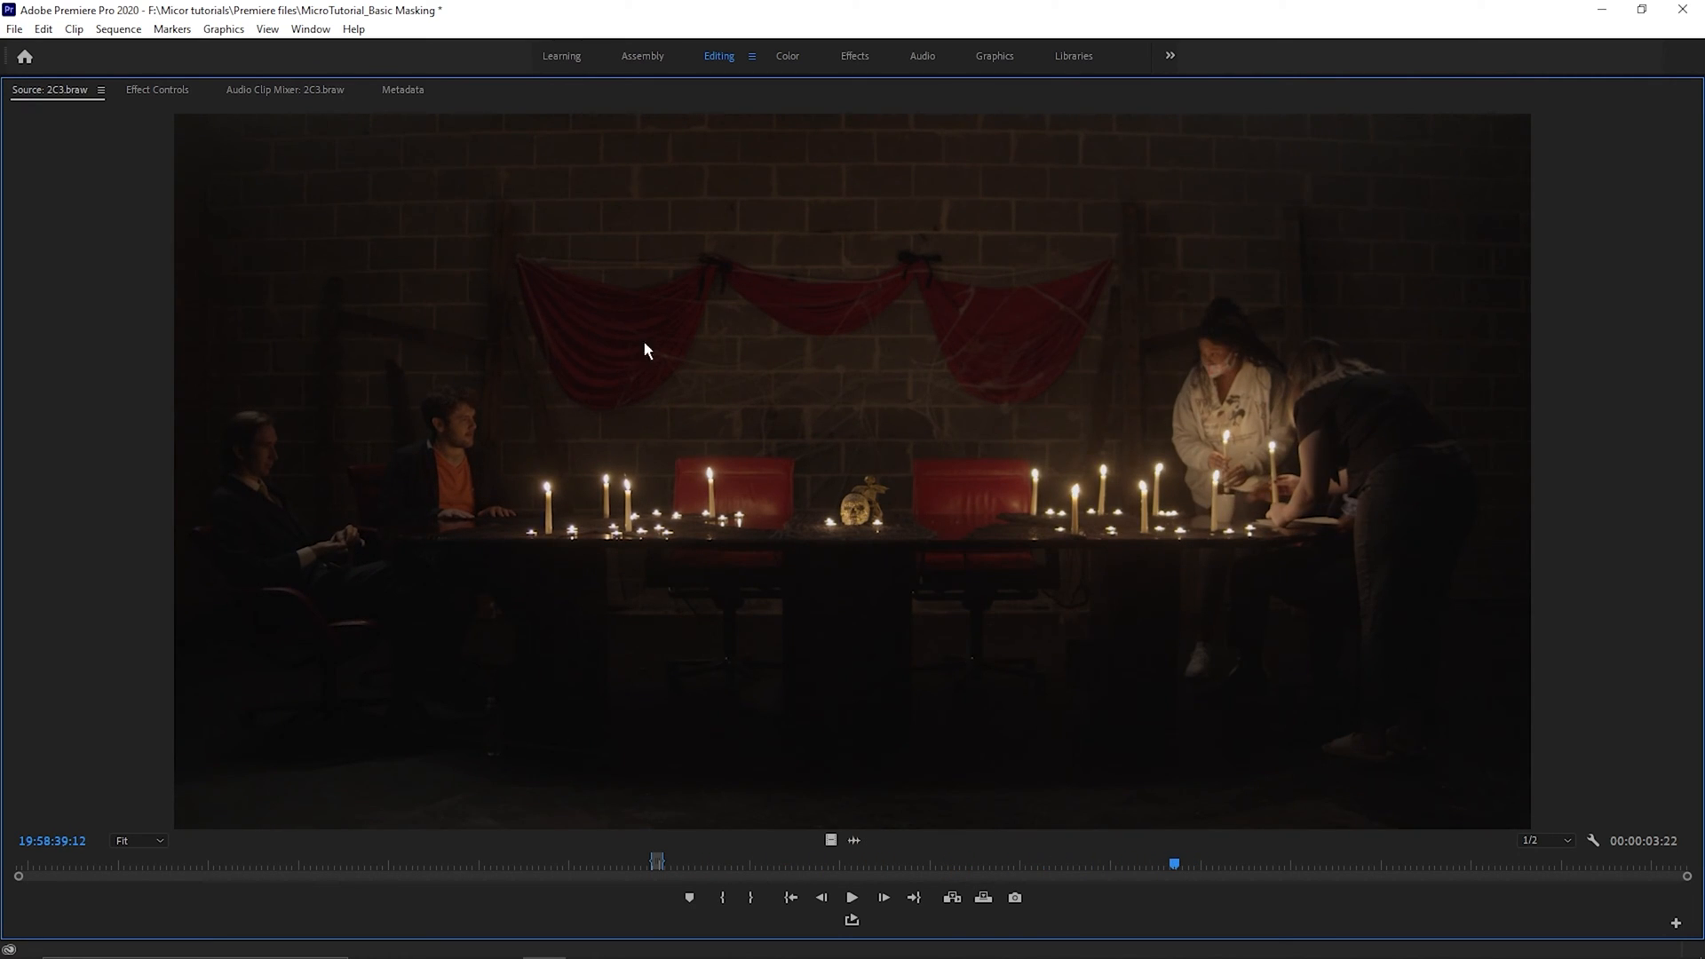
pyautogui.moveTo(148, 547)
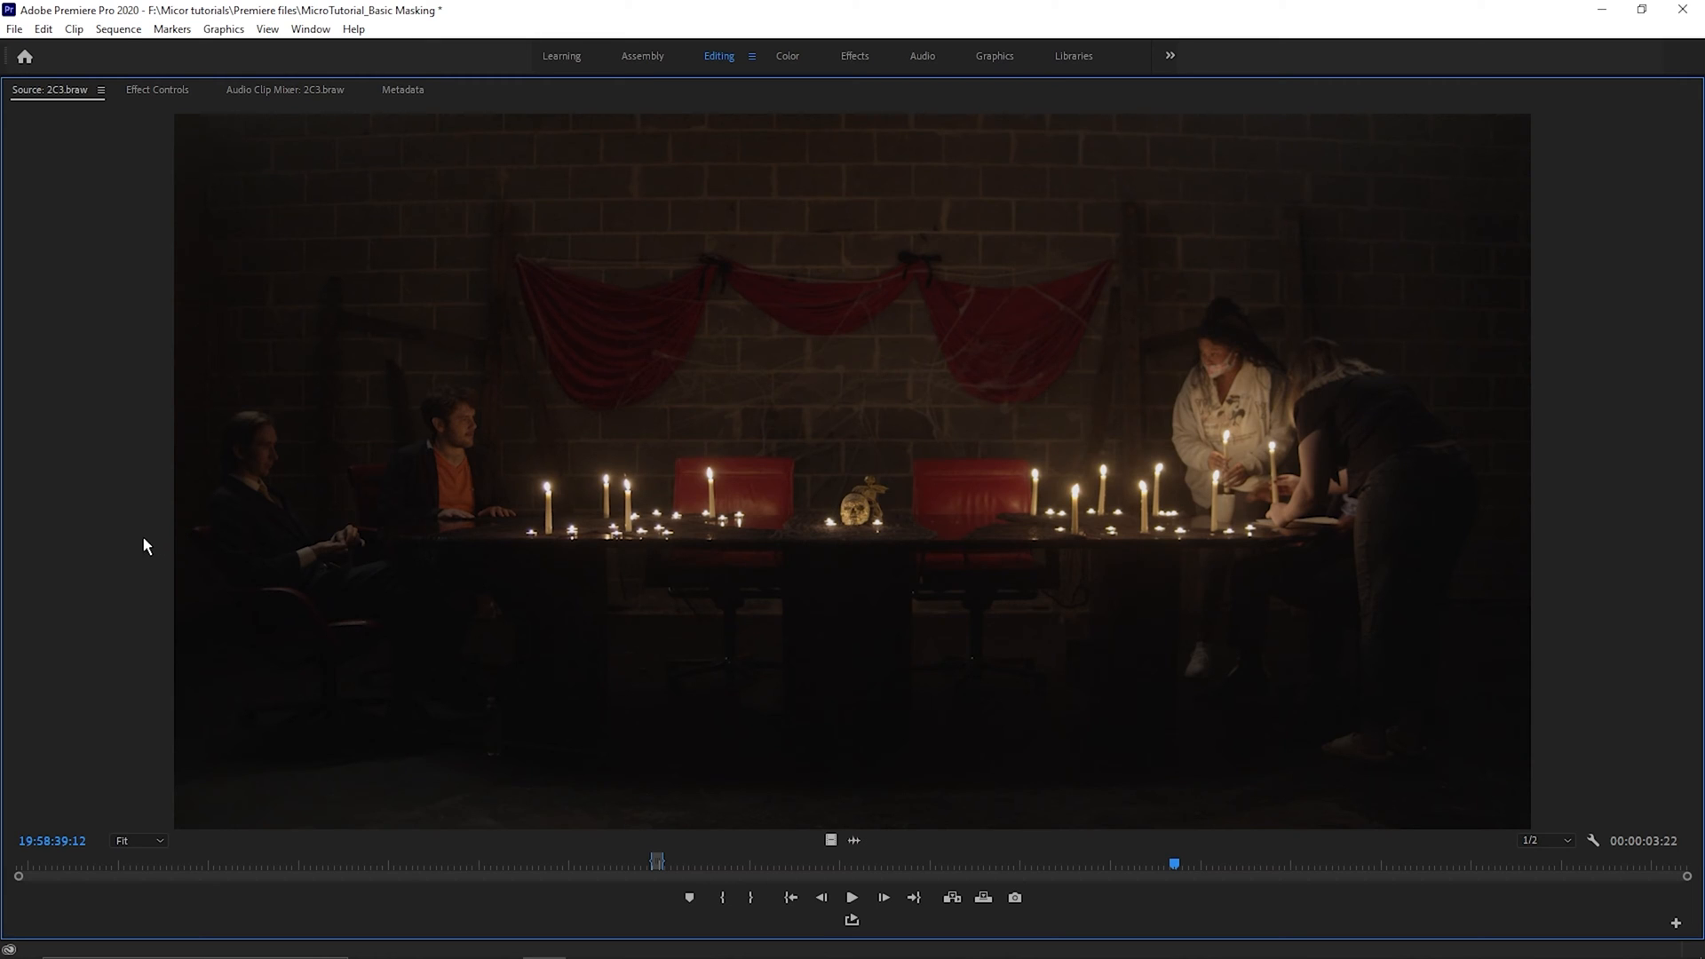
pyautogui.moveTo(133, 553)
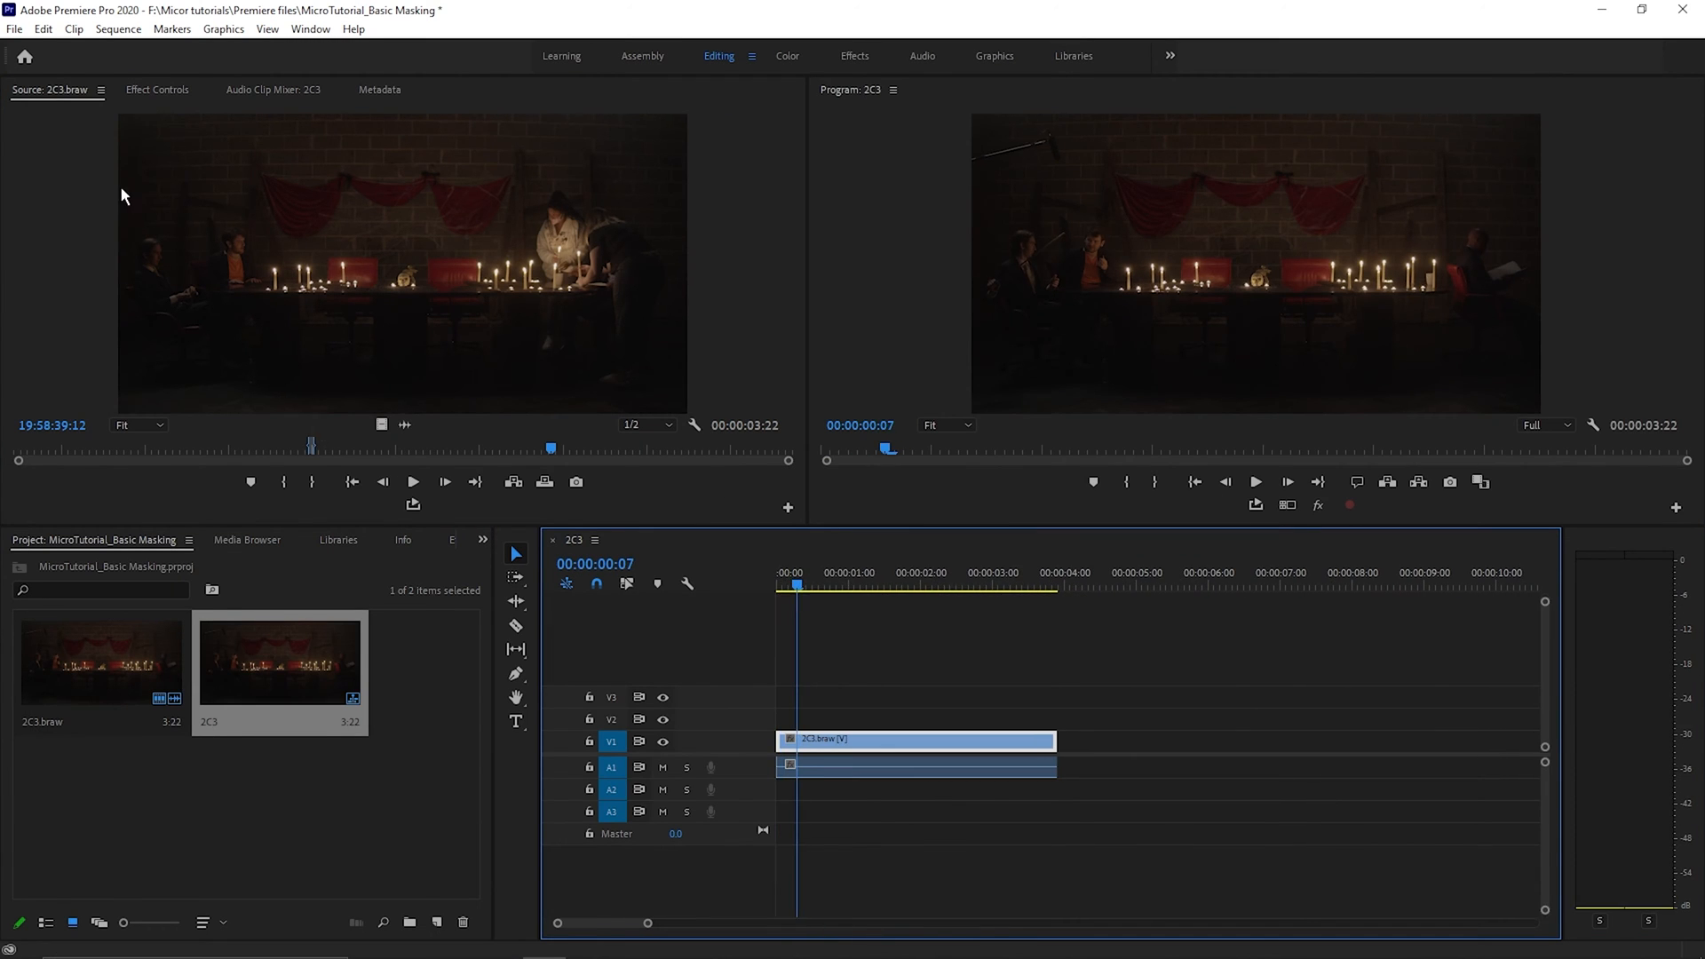
# Add a 4-point polygon opacity mask to the 2C3 clip via Effect Controls
pyautogui.click(158, 88)
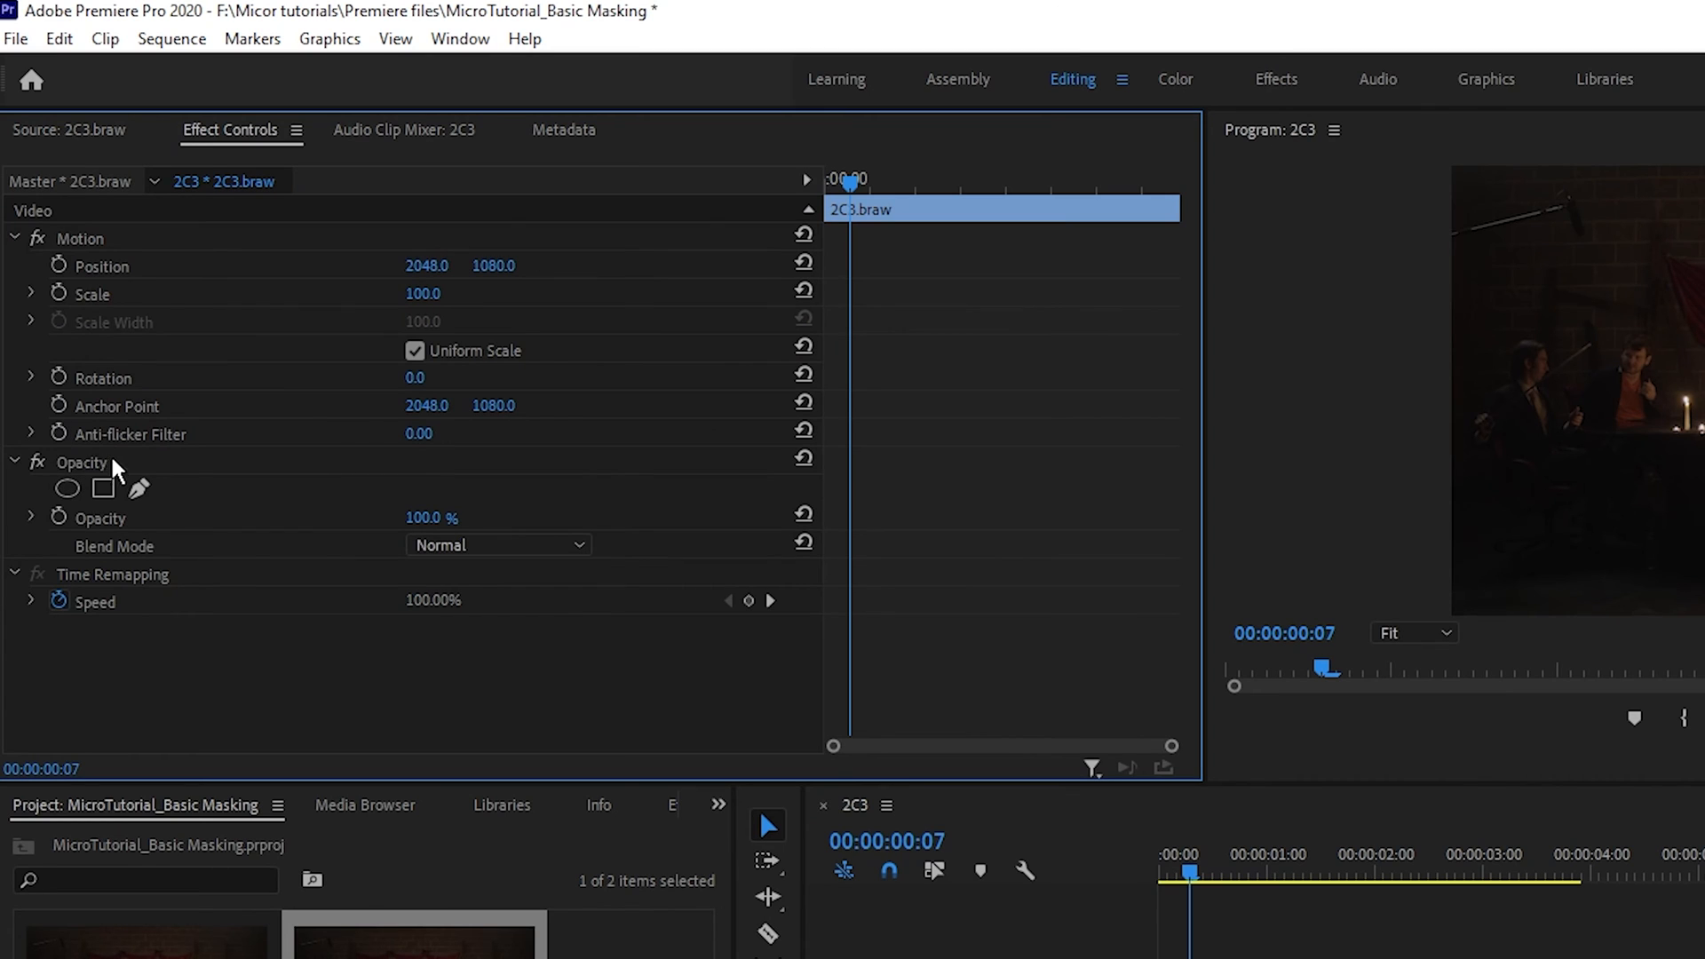
pyautogui.moveTo(103, 490)
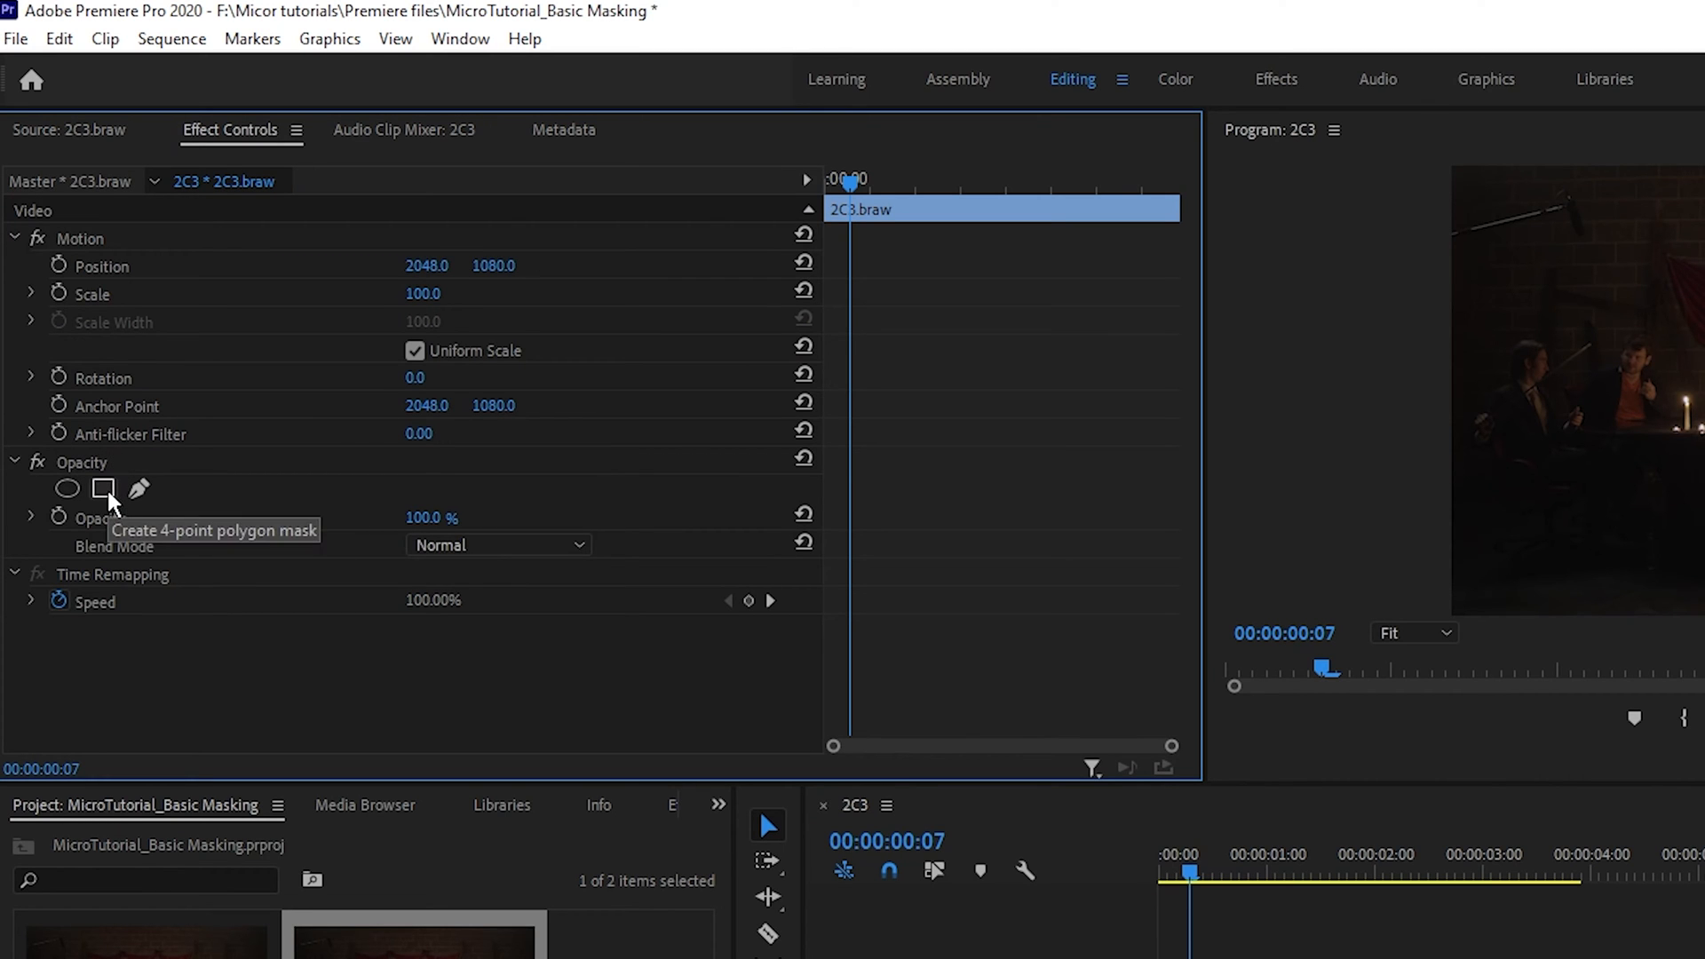
pyautogui.click(103, 490)
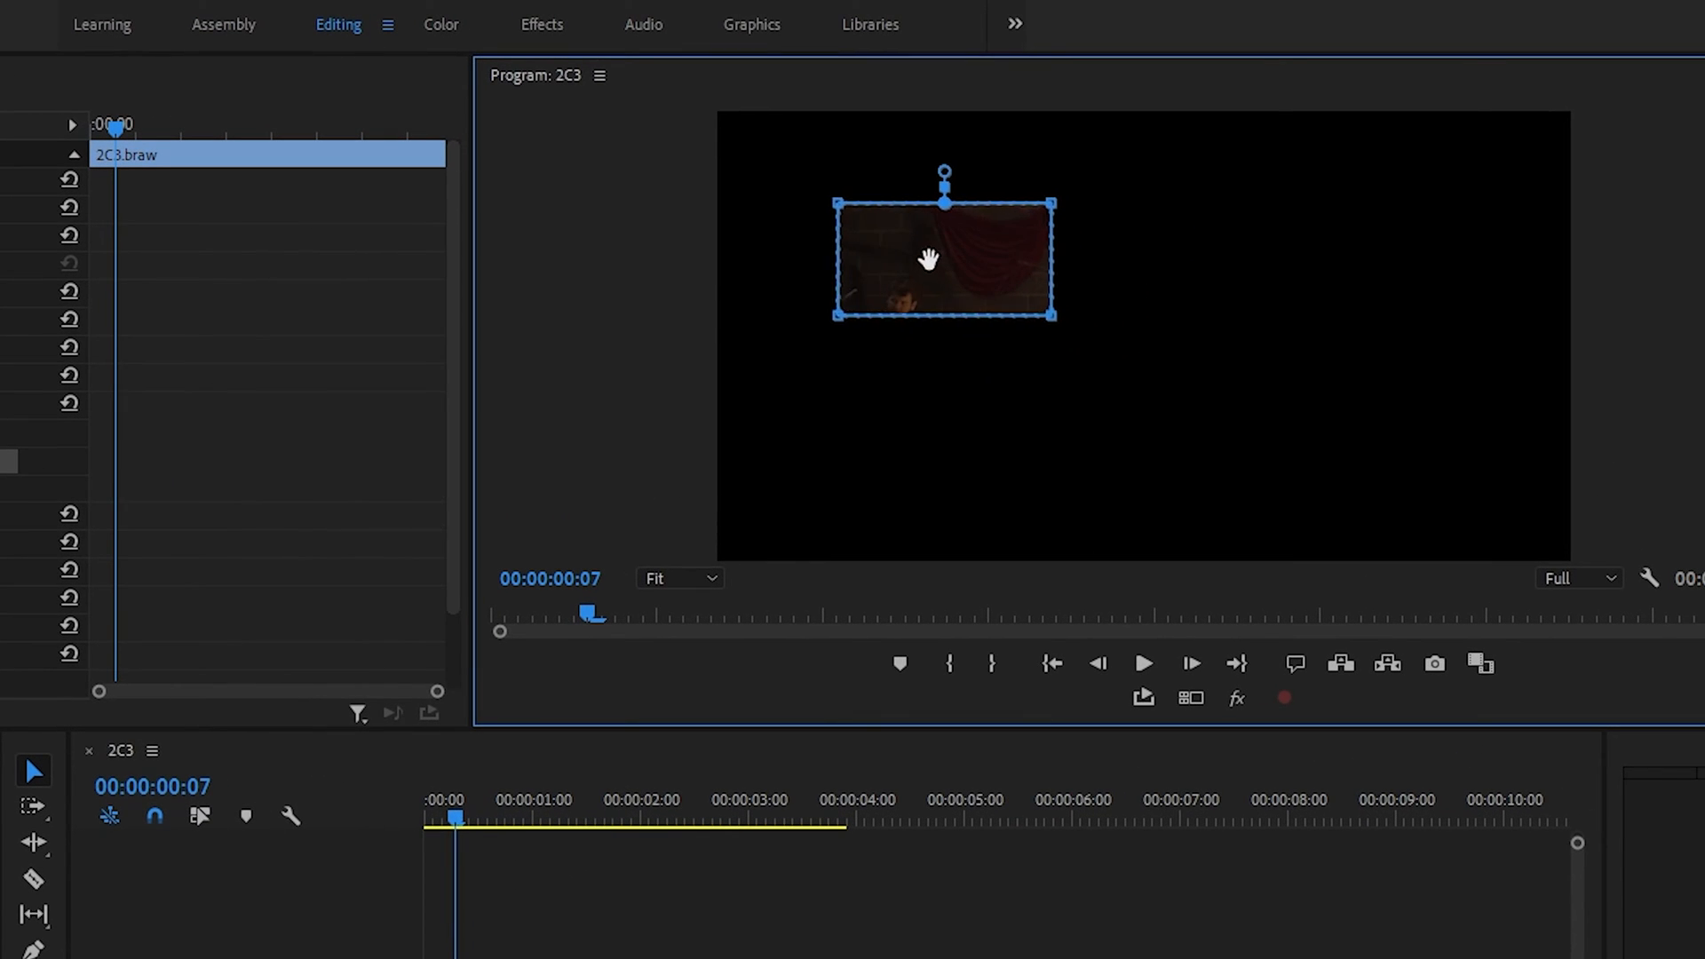
# Position and stretch the mask over the boom mic at the frame's top-left
pyautogui.moveTo(927, 259); pyautogui.dragTo(797, 162)
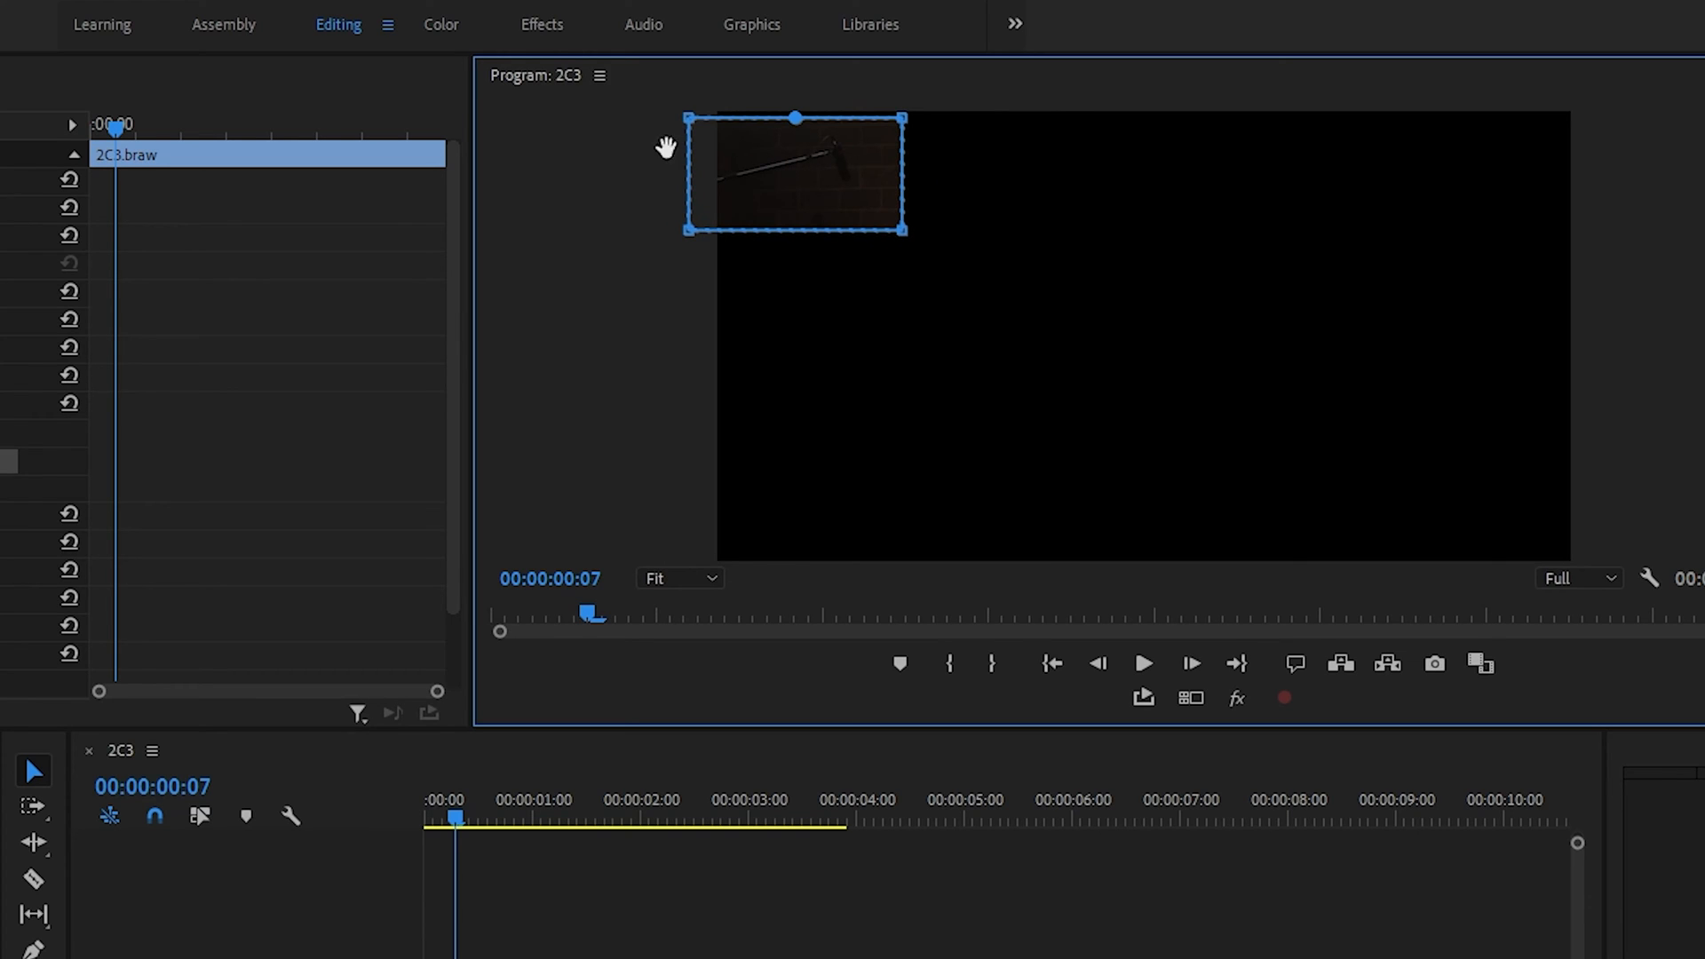
pyautogui.moveTo(902, 117); pyautogui.dragTo(913, 125)
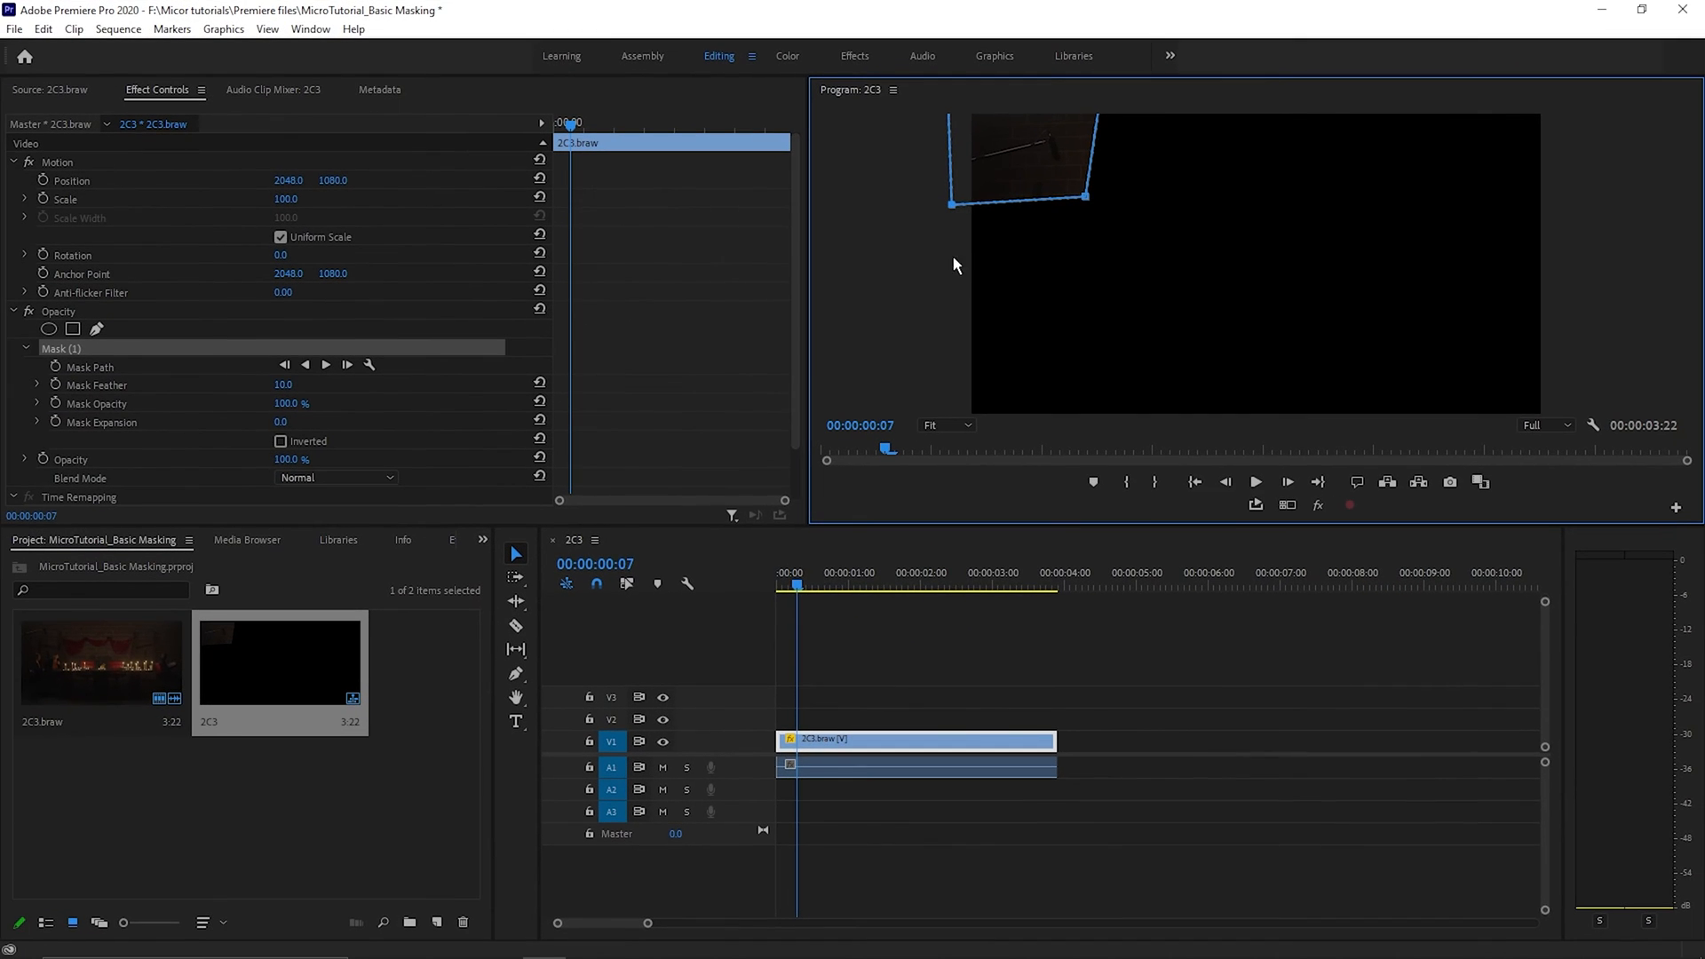
pyautogui.moveTo(254, 460)
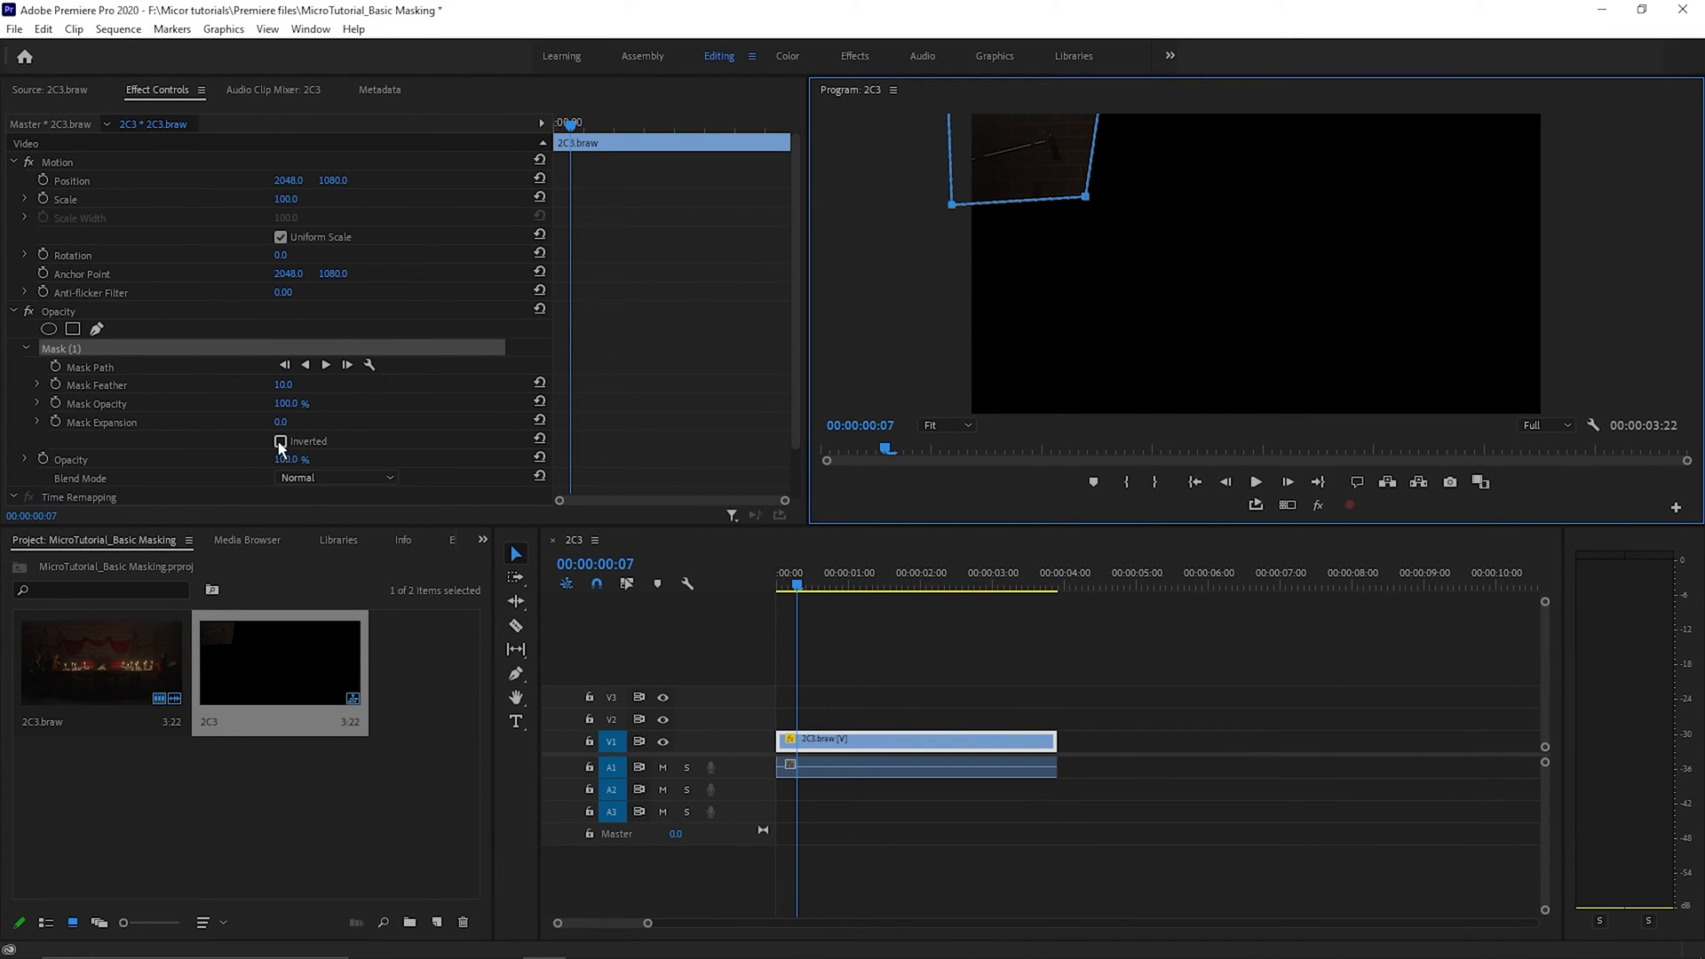
# Enable Inverted on Mask (1) so only the boom mic region is hidden
pyautogui.click(280, 441)
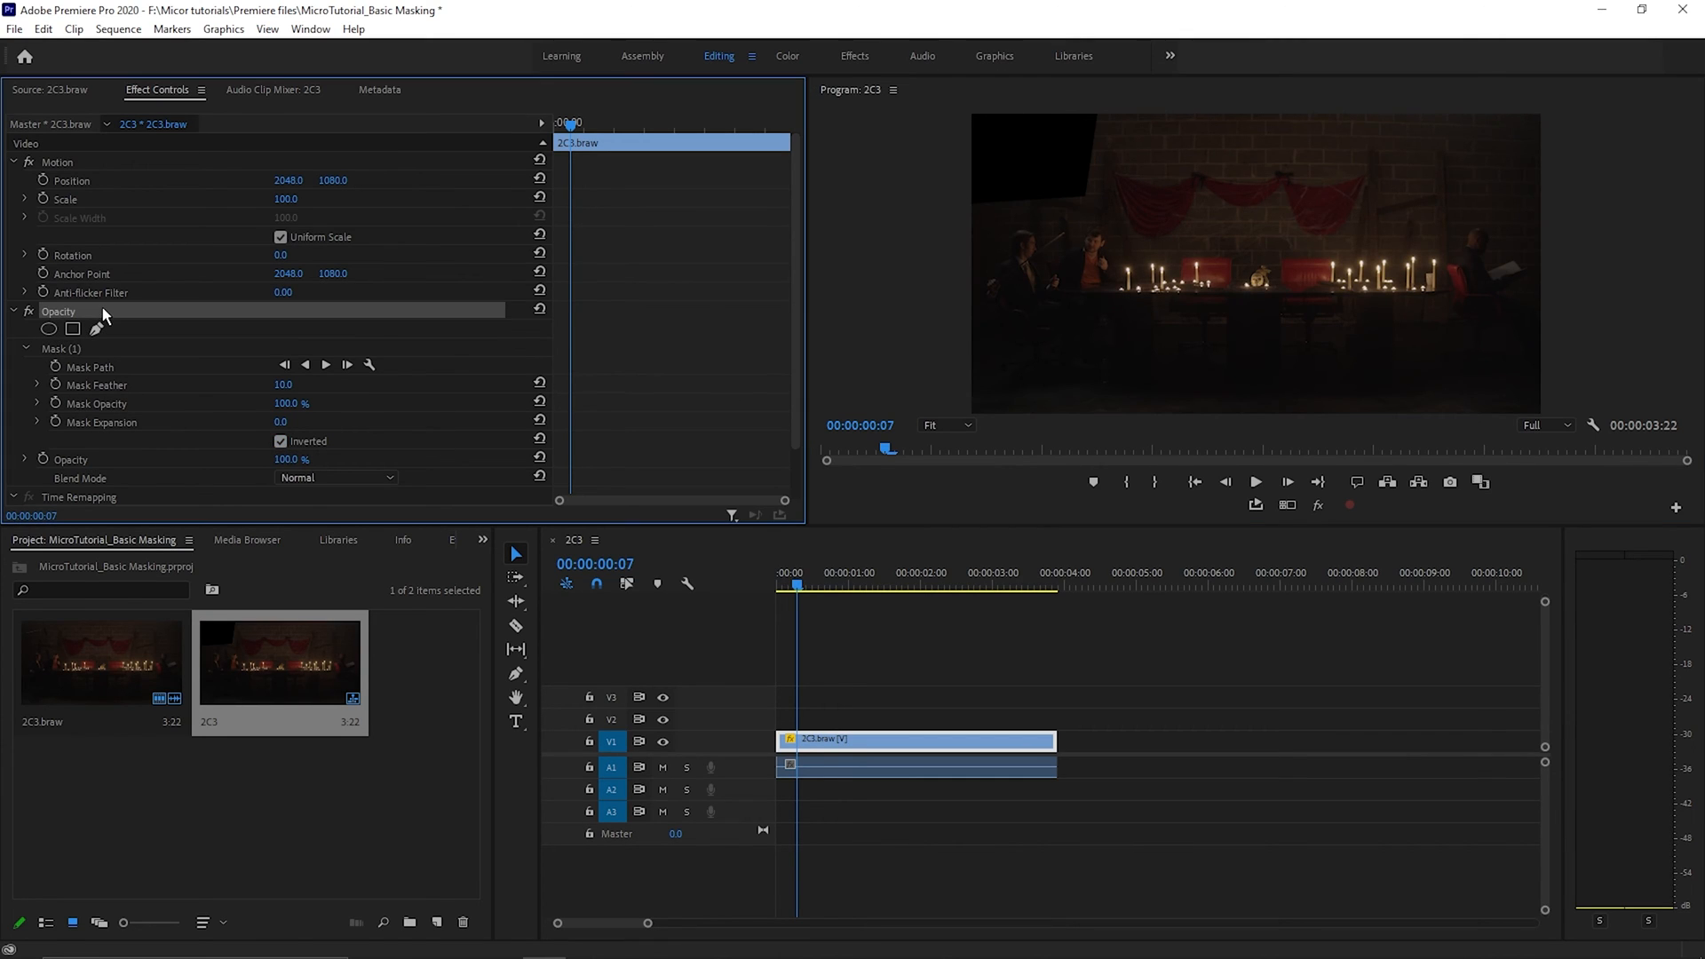
pyautogui.click(1255, 484)
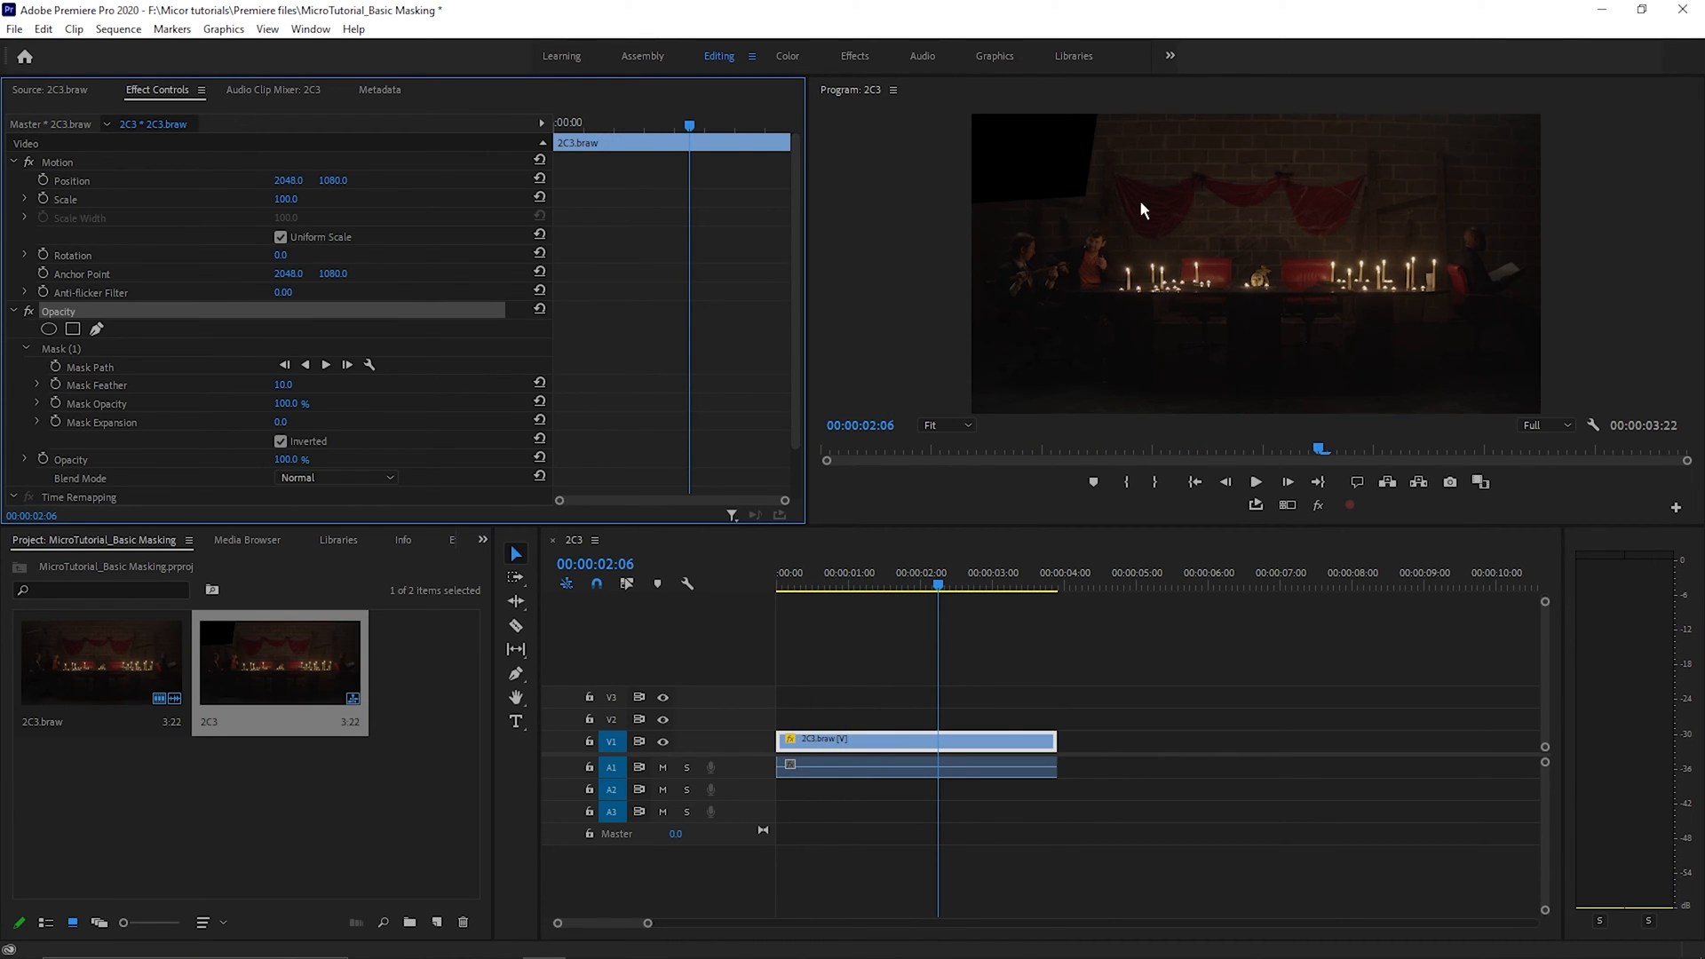
pyautogui.moveTo(844, 426)
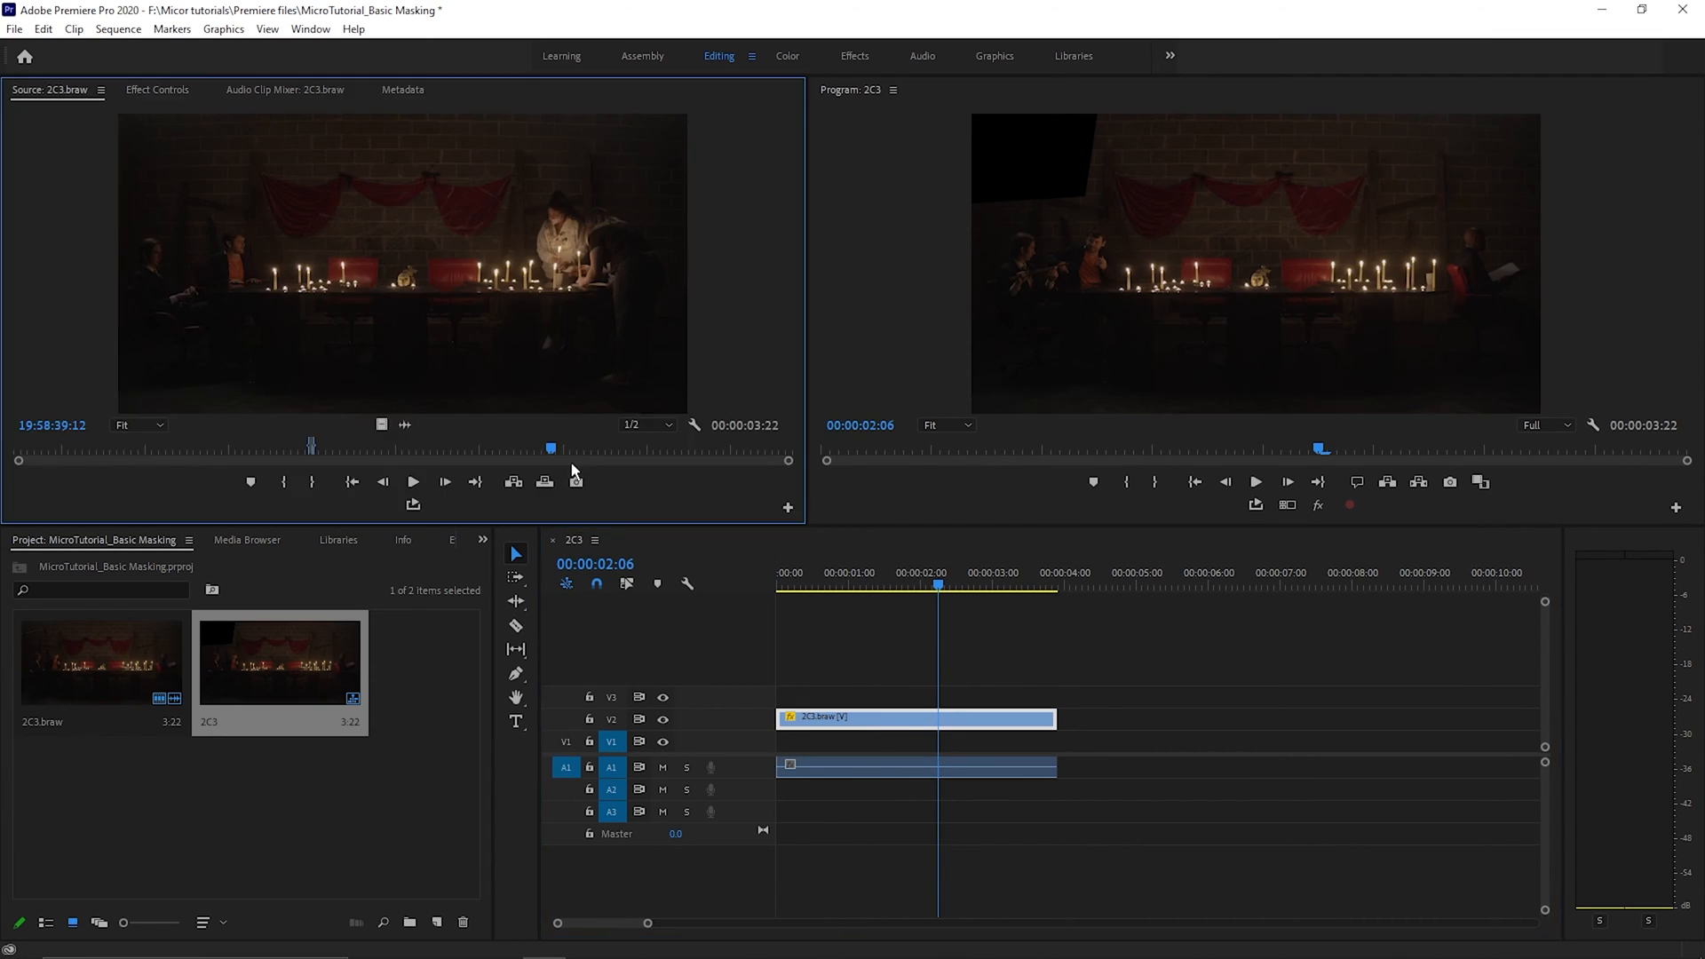
# Lay the clean footage on V1 beneath the masked clip and play back the composite
pyautogui.moveTo(1053, 742); pyautogui.dragTo(1233, 743)
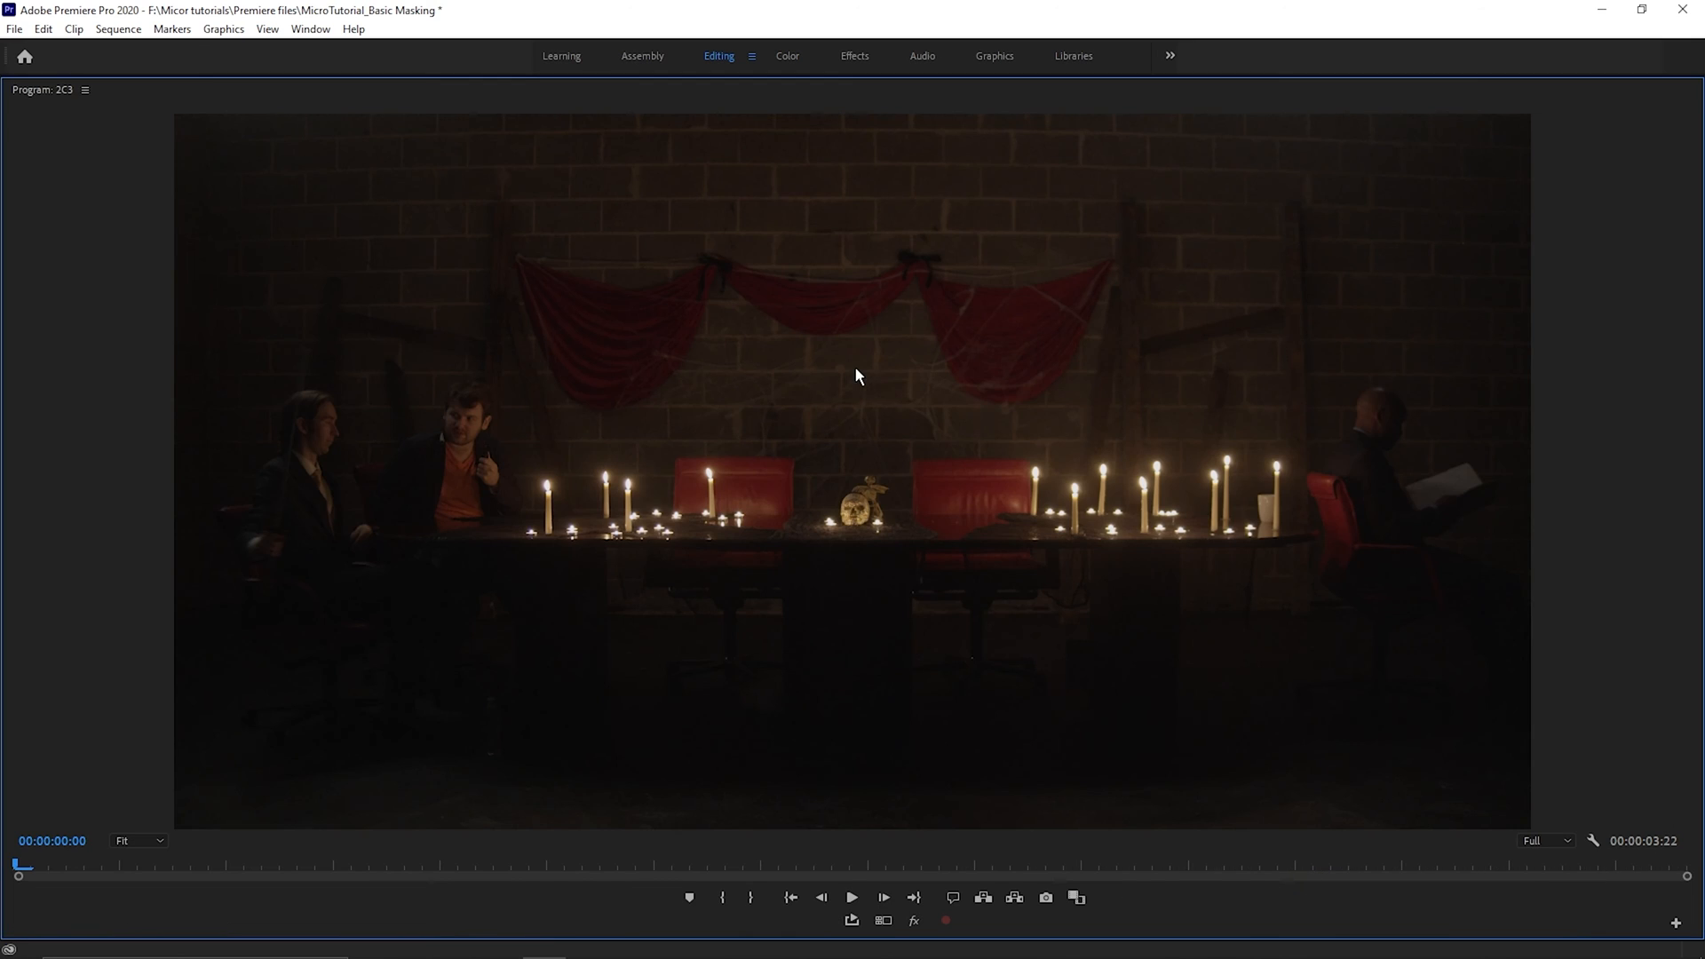
pyautogui.click(852, 899)
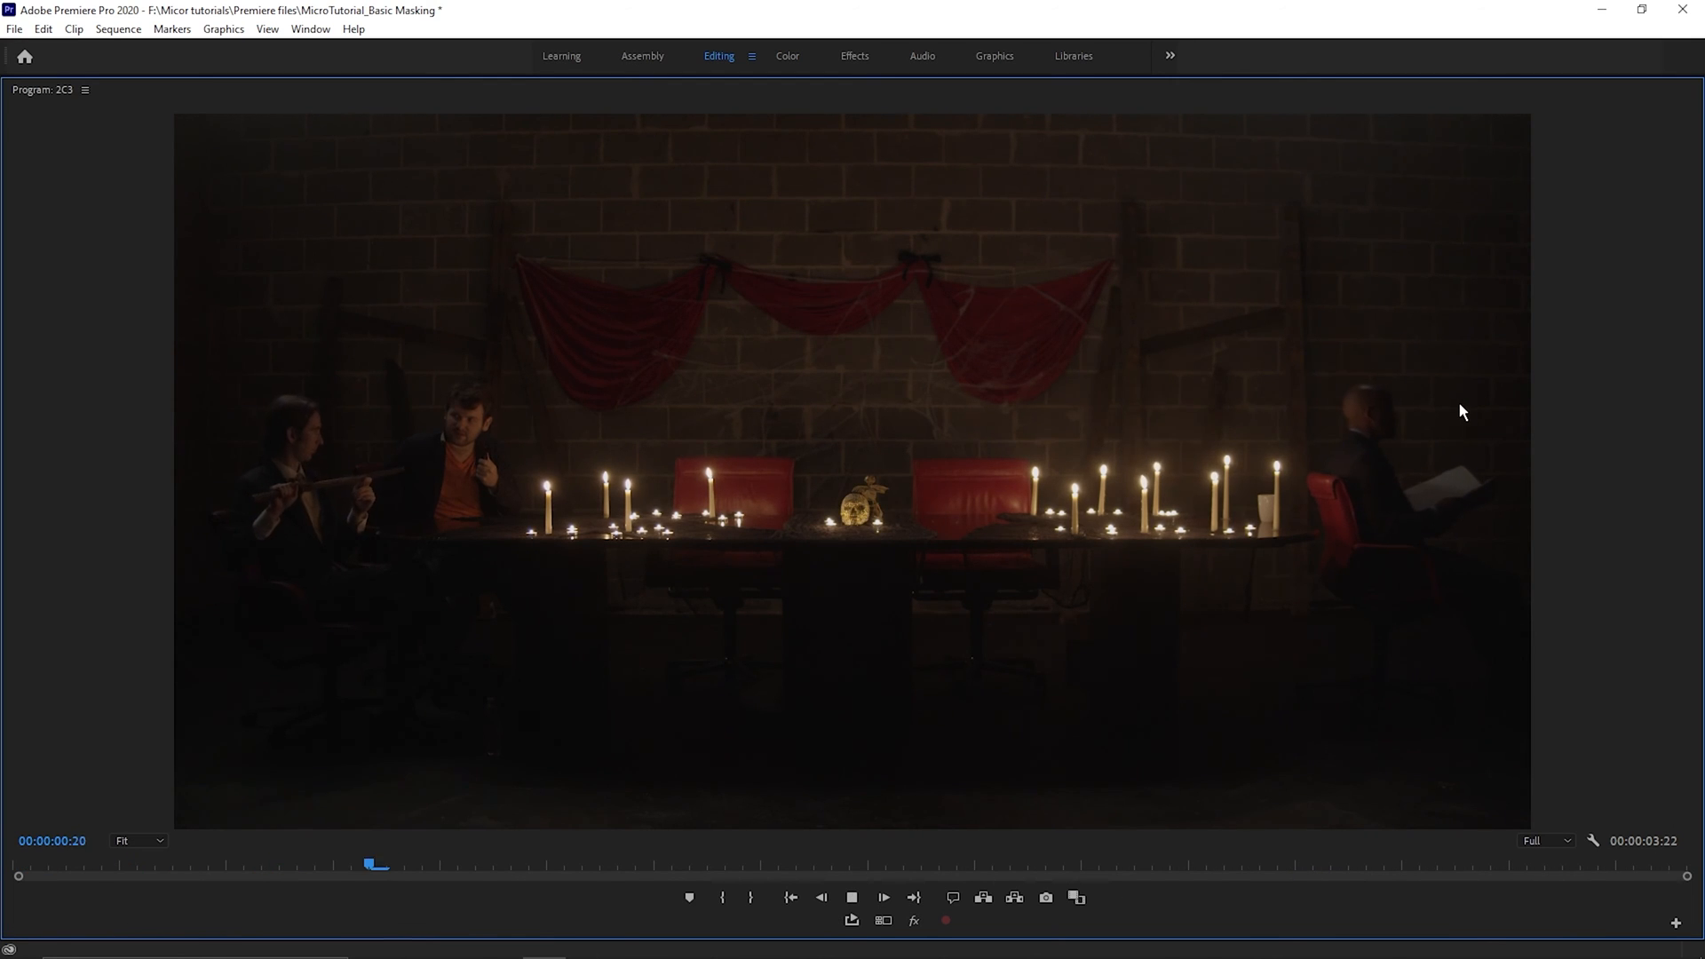